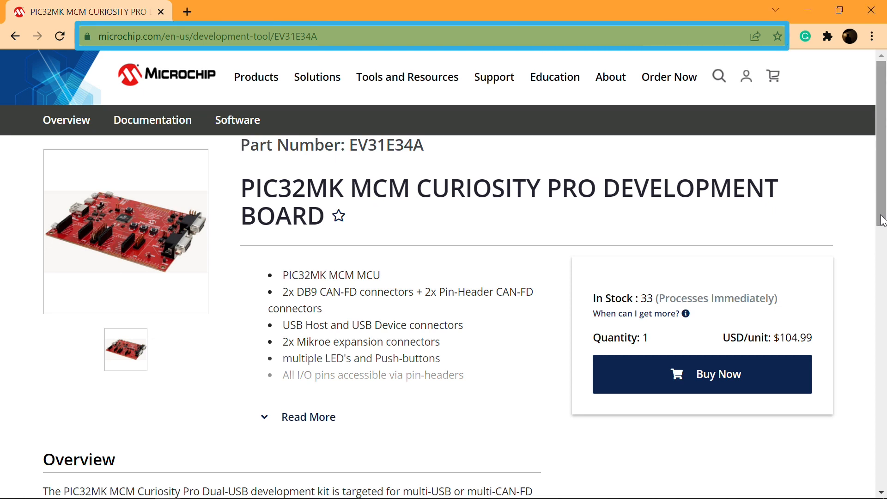
Download the Getting Started Extended Application from the board page's Software section
scroll("down", 3)
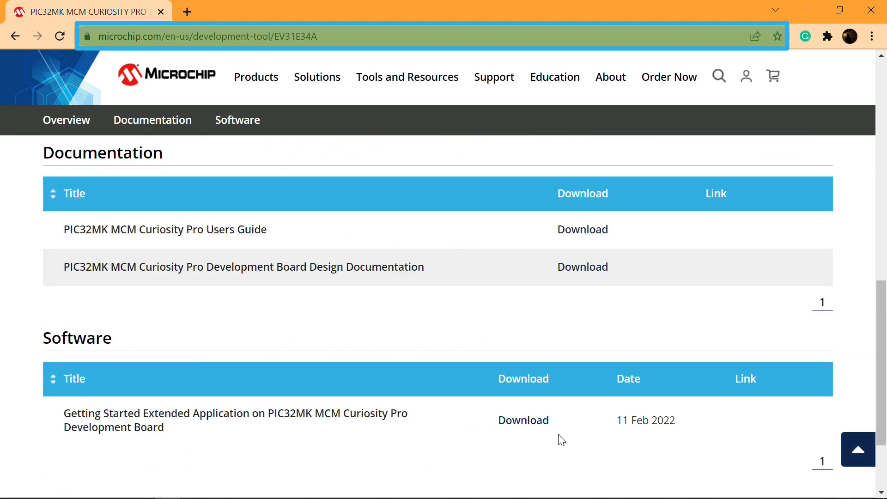
mouse_move(523, 420)
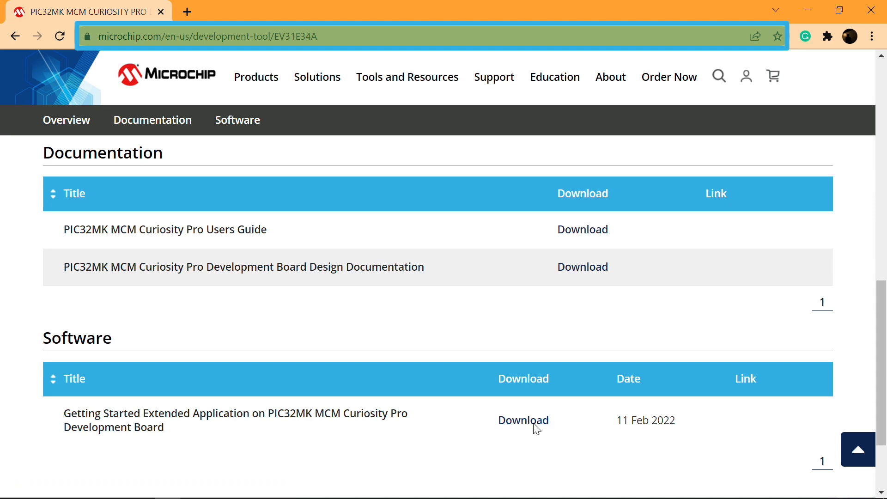
left_click(523, 420)
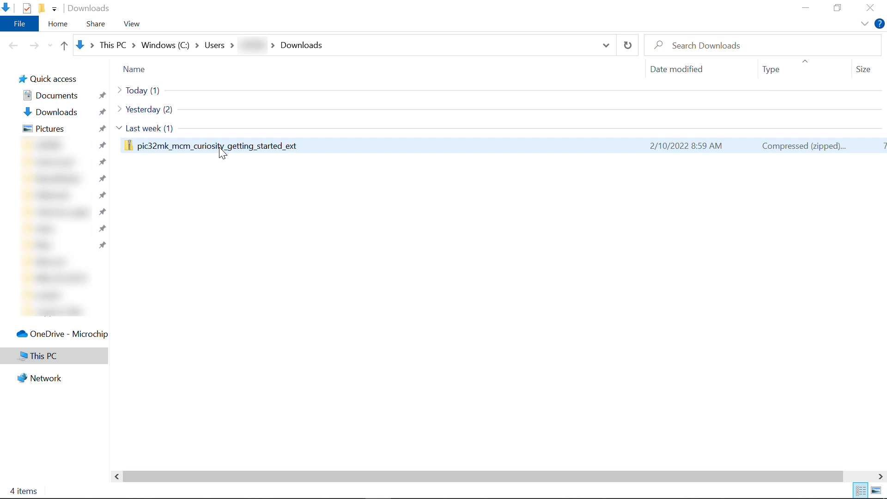
Extract the pic32mk_mcm_curiosity_getting_started_ext zip in the Downloads folder
left_click(216, 146)
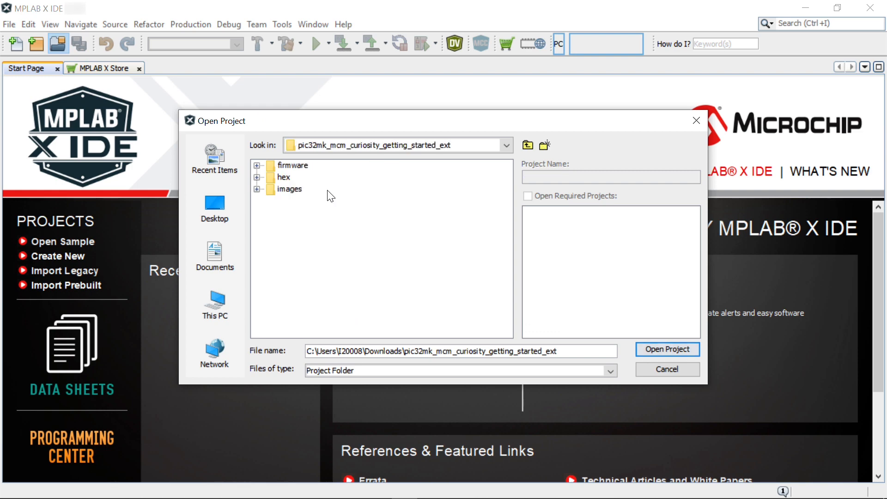
Open the getting-started project and launch MPLAB Code Configurator on its timer, UART6, SPI6 graph
left_click(666, 350)
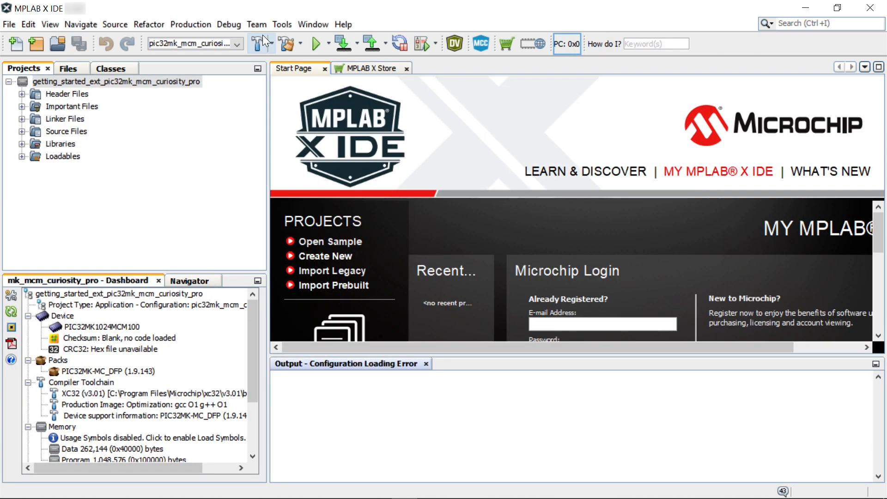
left_click(281, 24)
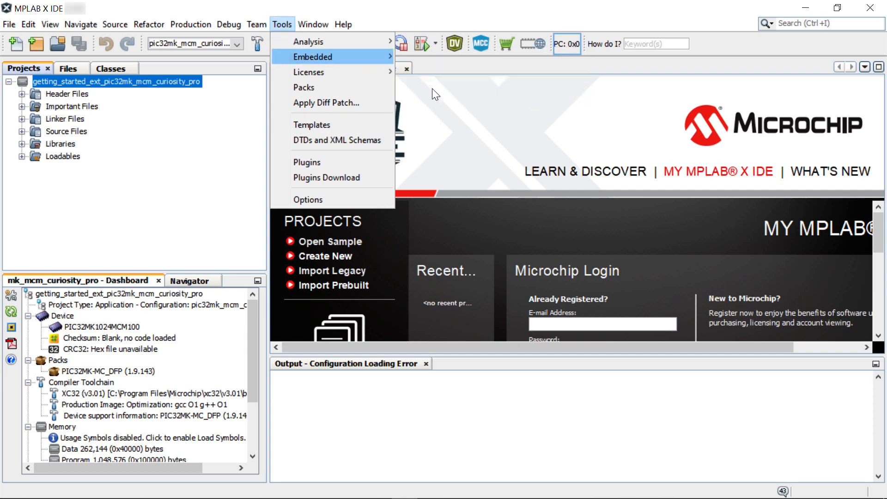
left_click(480, 44)
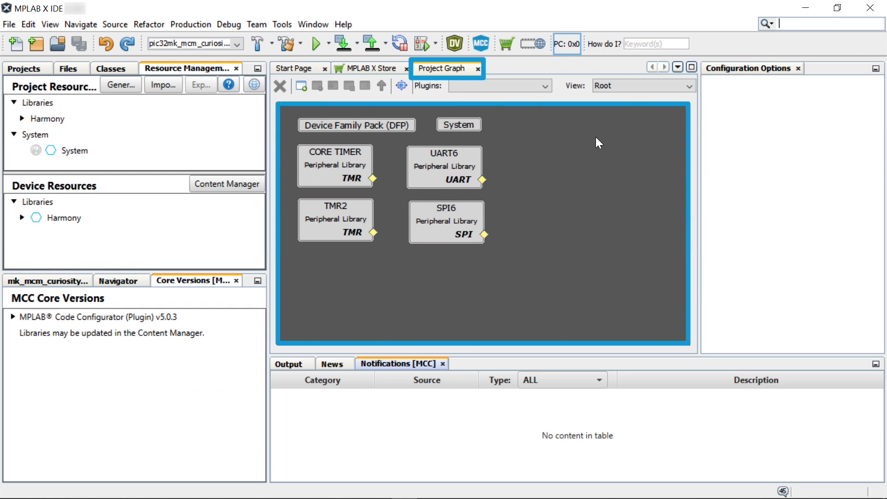
left_click(335, 166)
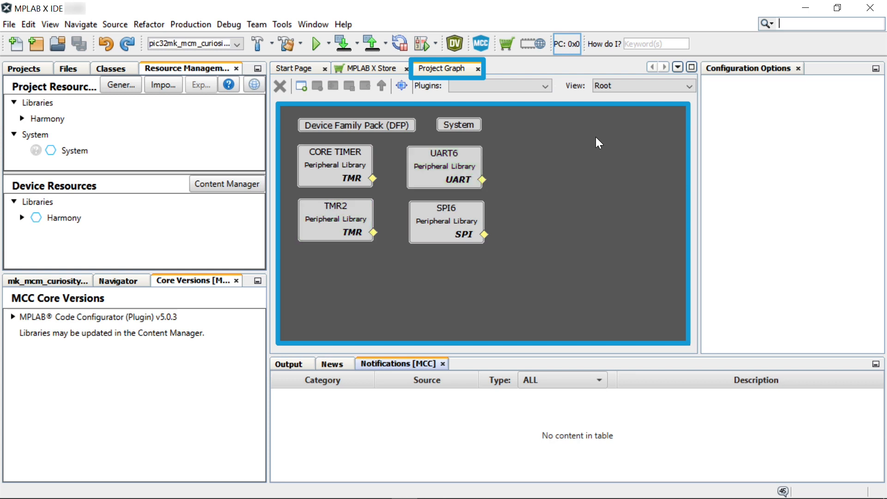
left_click(446, 221)
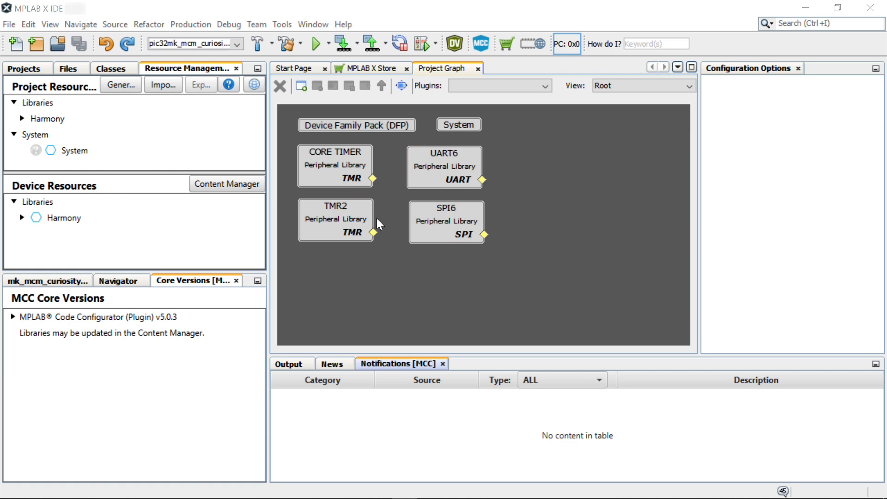
Inspect CORE TIMER, SPI6 and TMR2 settings, including the TMR2 period register, then open Pin Configuration
left_click(335, 165)
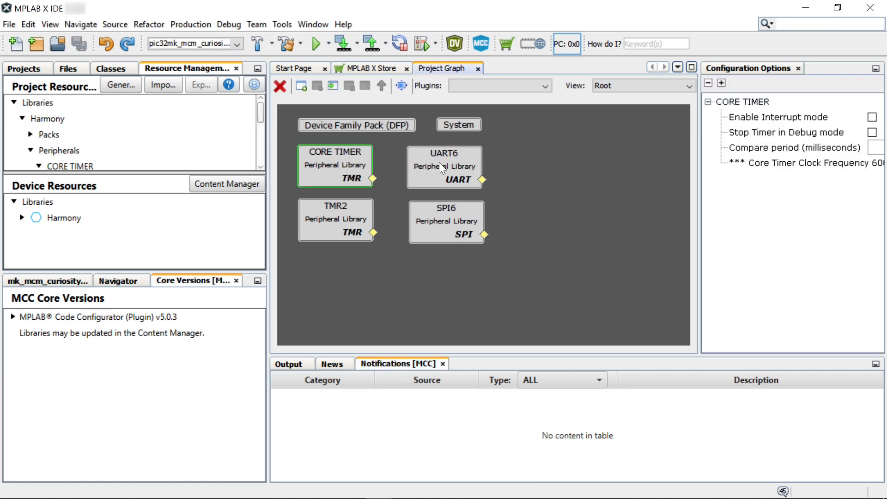
left_click(445, 221)
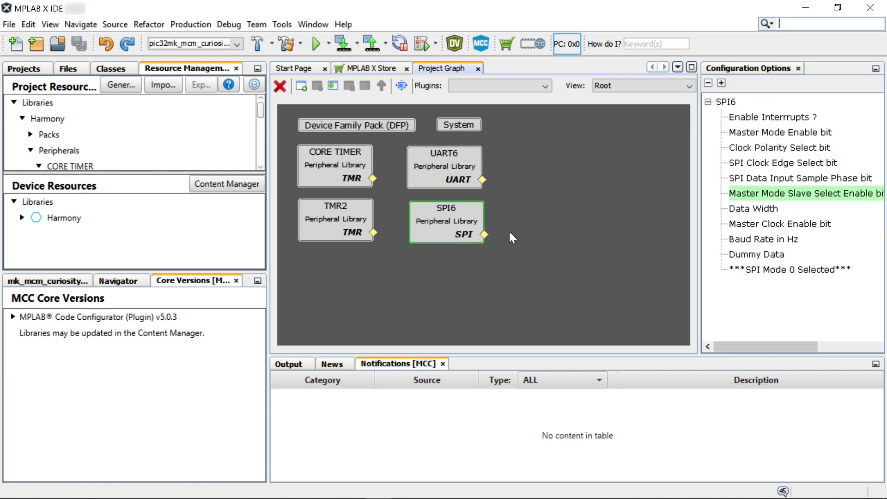
left_click(444, 167)
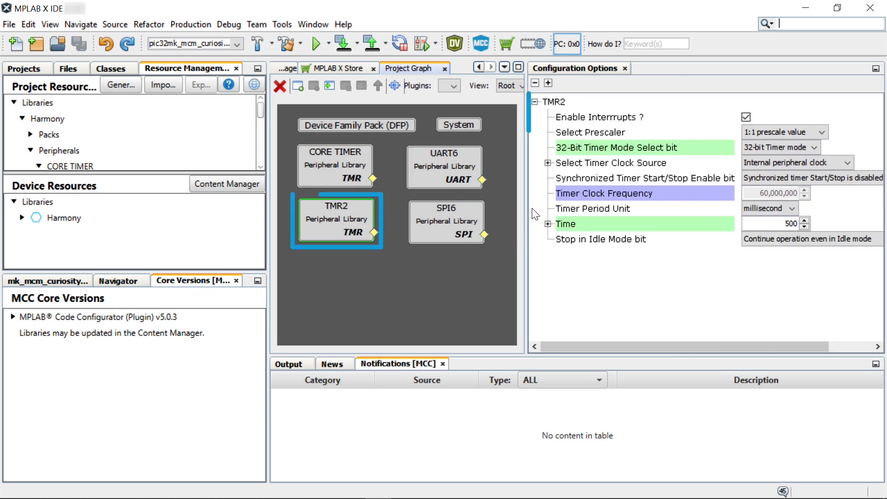
left_click(548, 223)
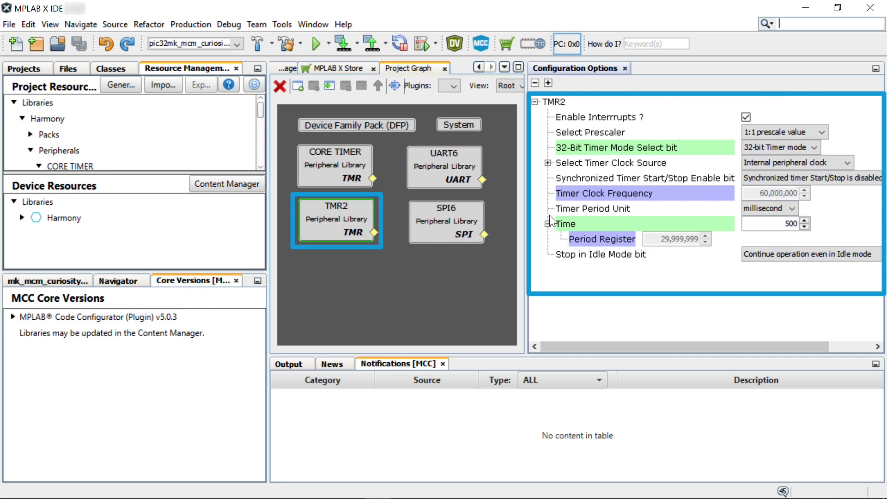
left_click(548, 163)
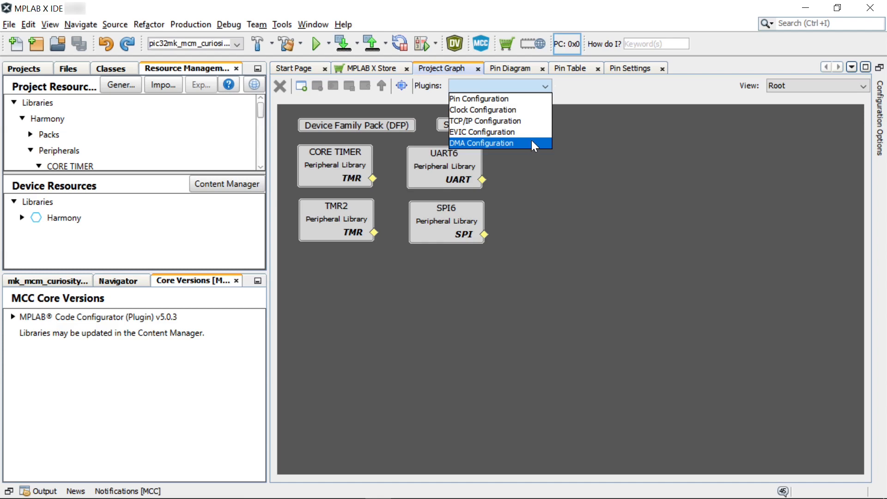
mouse_move(536, 108)
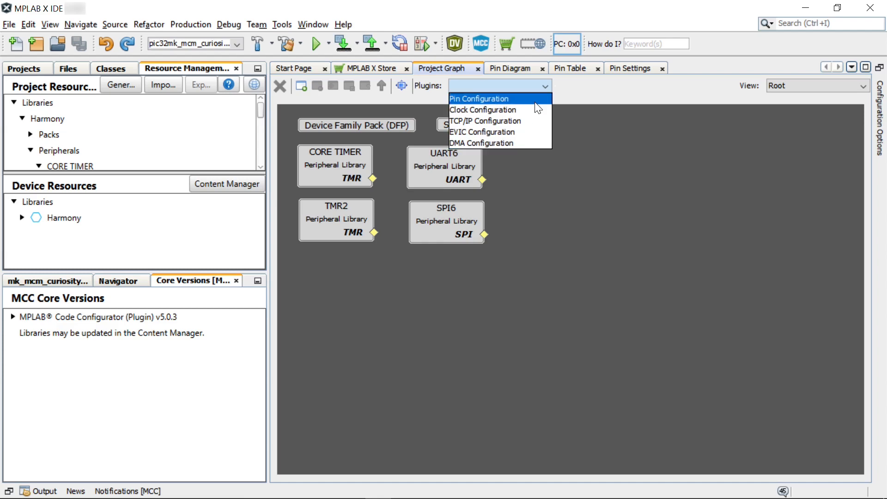
mouse_move(480, 144)
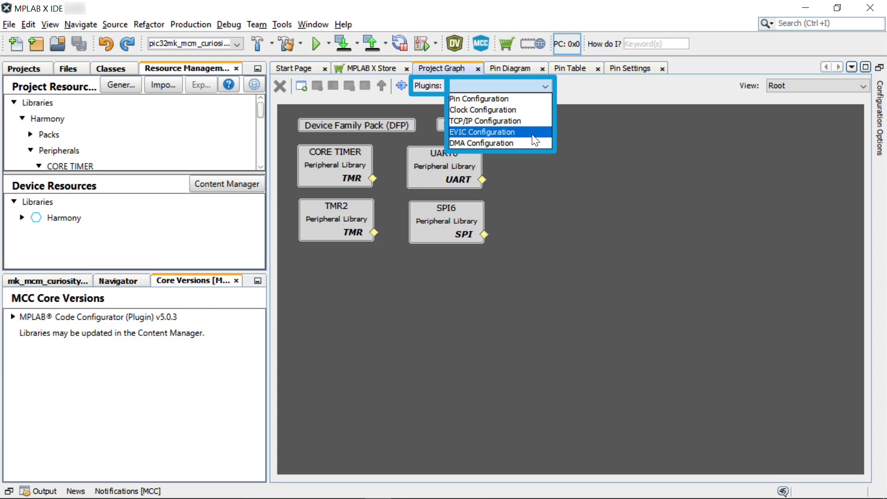
mouse_move(482, 110)
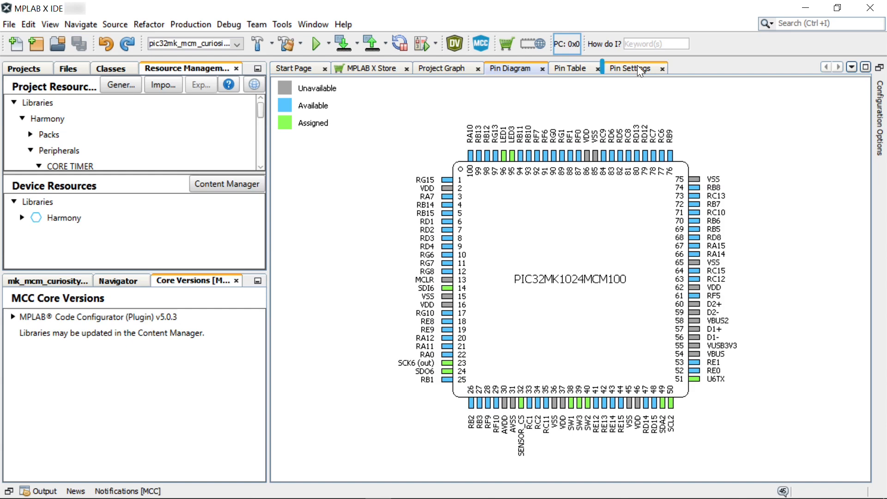
left_click(630, 68)
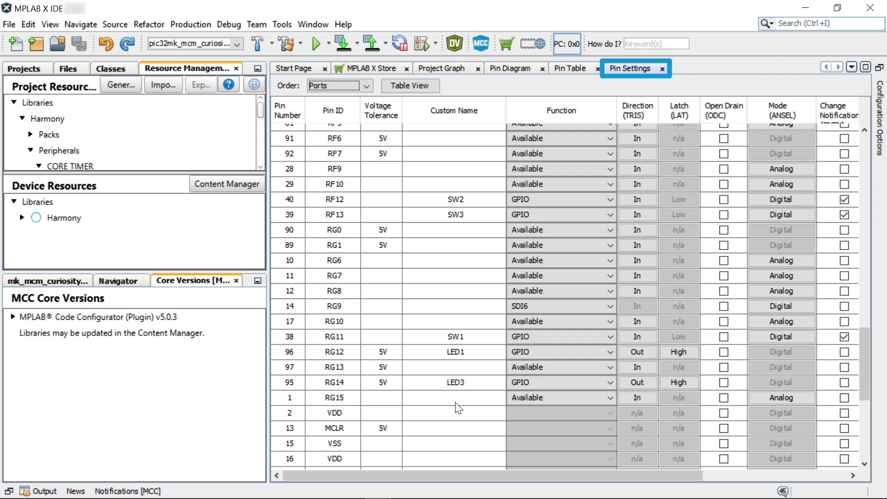
left_click(442, 68)
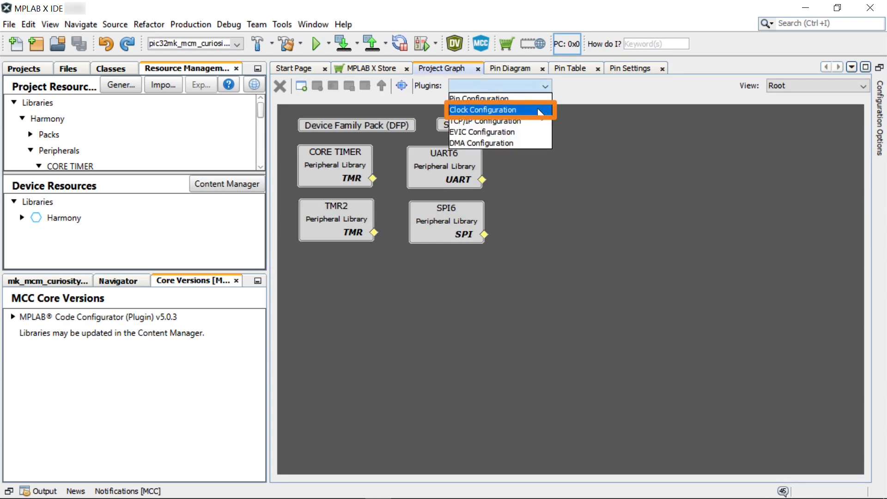
Check the 120 MHz clock diagram, generate code, and open main.c
left_click(483, 109)
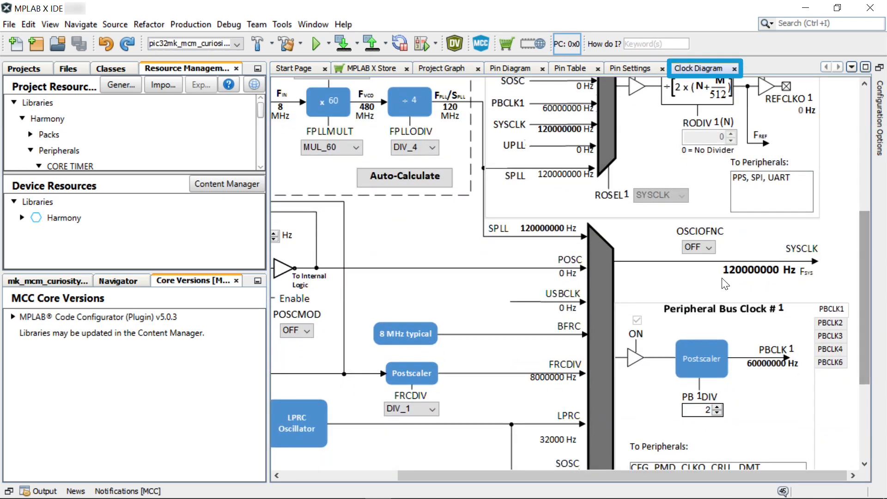
mouse_move(829, 278)
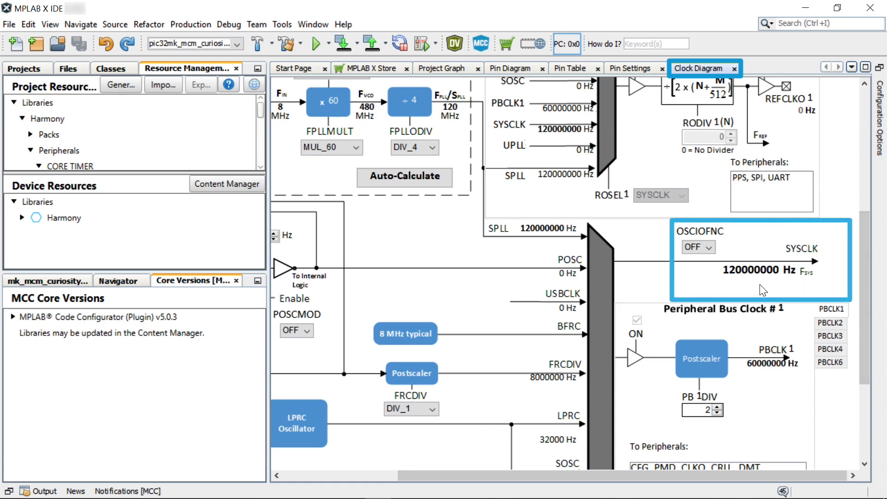
left_click(445, 68)
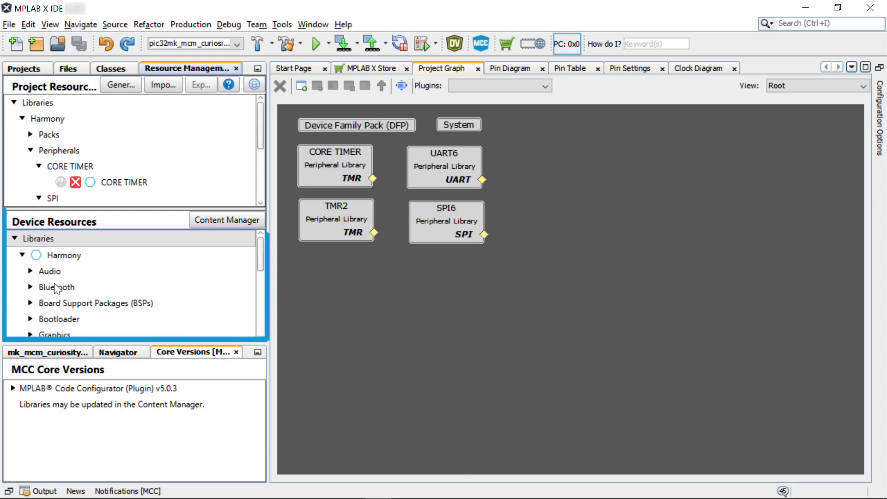
scroll("down", 3)
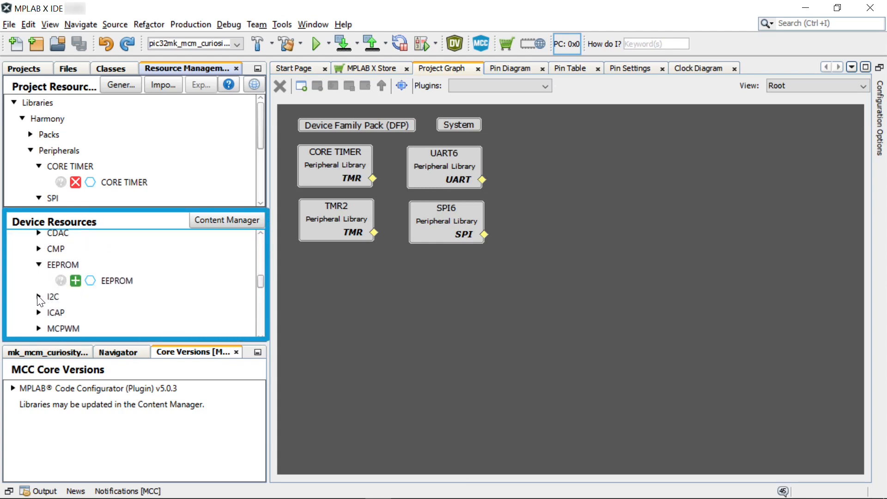
left_click(39, 297)
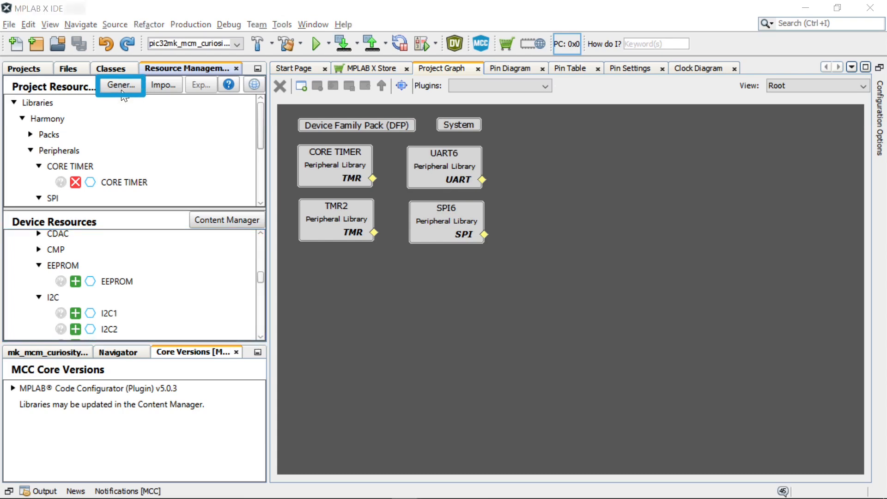
left_click(24, 68)
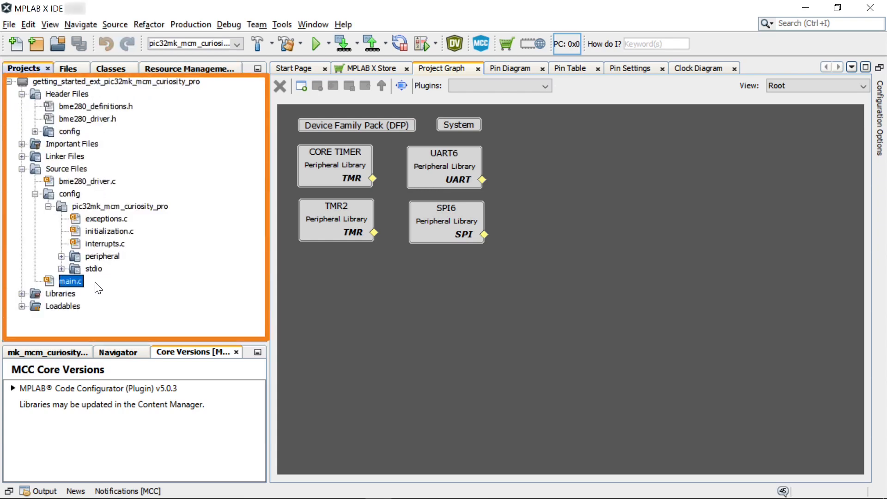
mouse_move(101, 236)
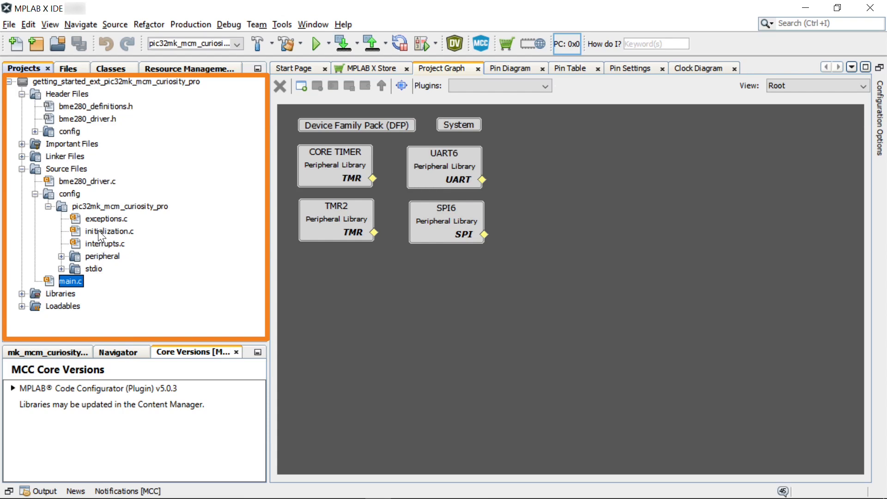
mouse_move(105, 166)
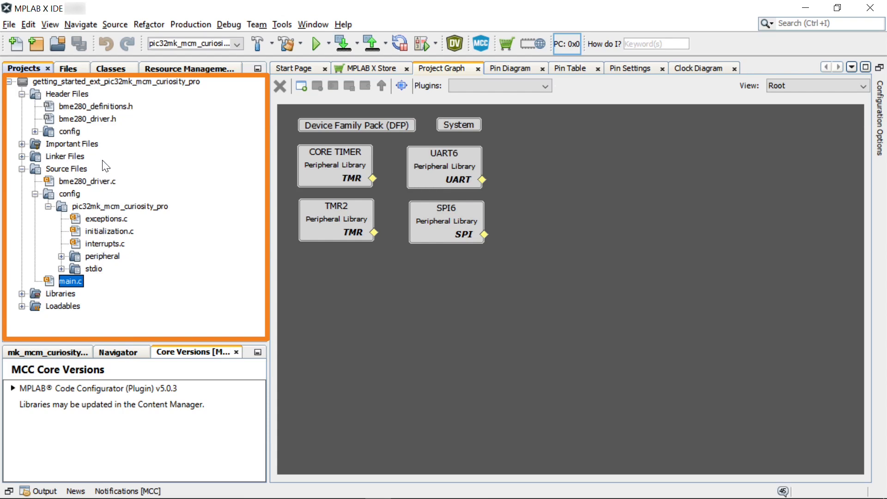
double_click(71, 281)
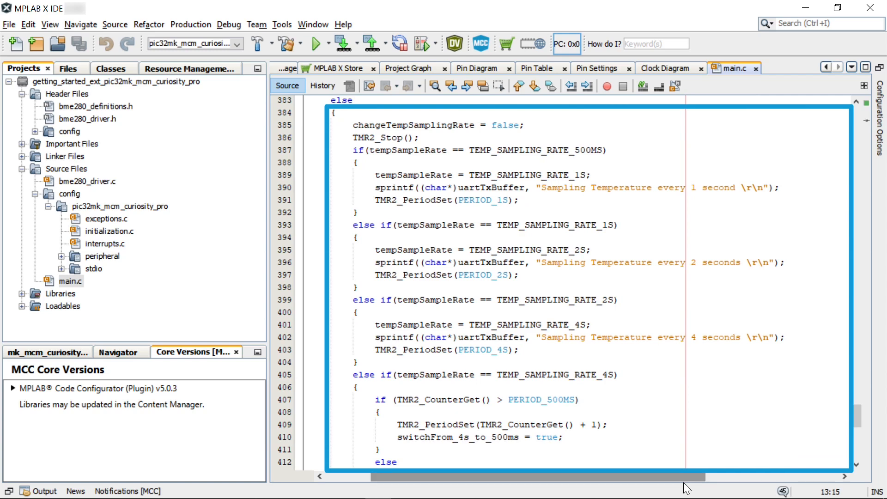
mouse_move(795, 453)
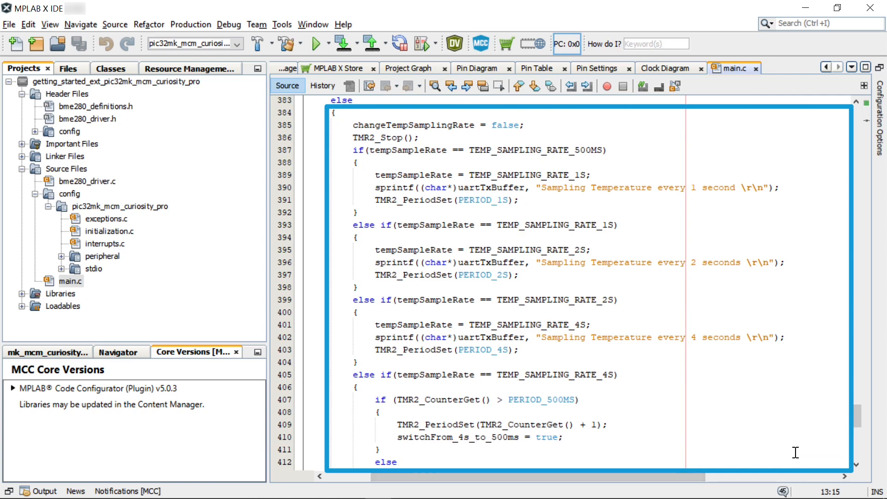
mouse_move(798, 455)
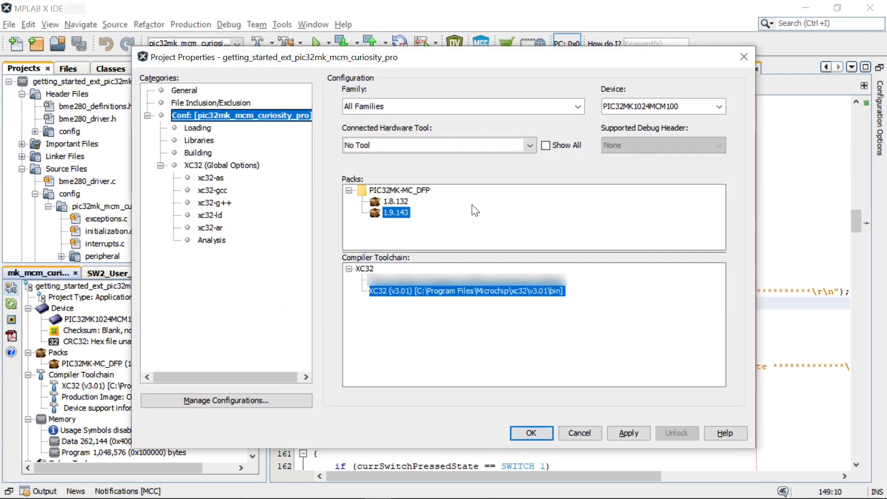
Set Curiosity/Starter Kits (PKOB4) as the hardware tool and Tera Term serial speed to 115200
left_click(529, 145)
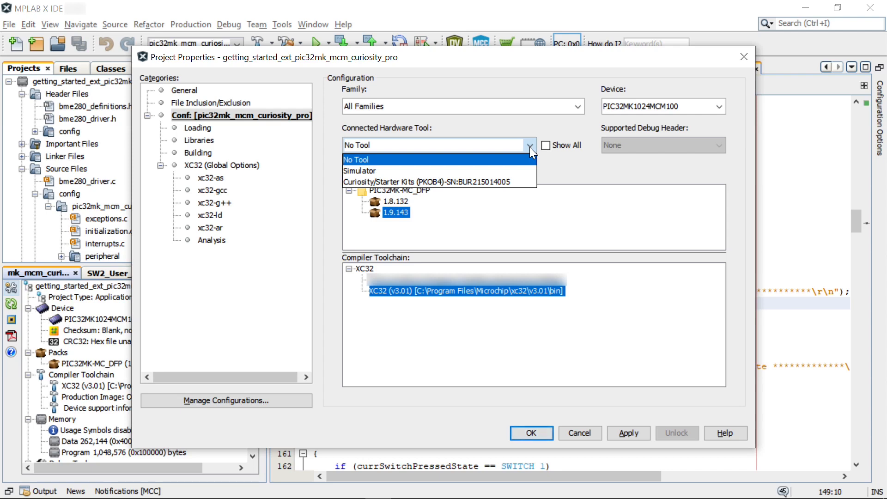
mouse_move(439, 182)
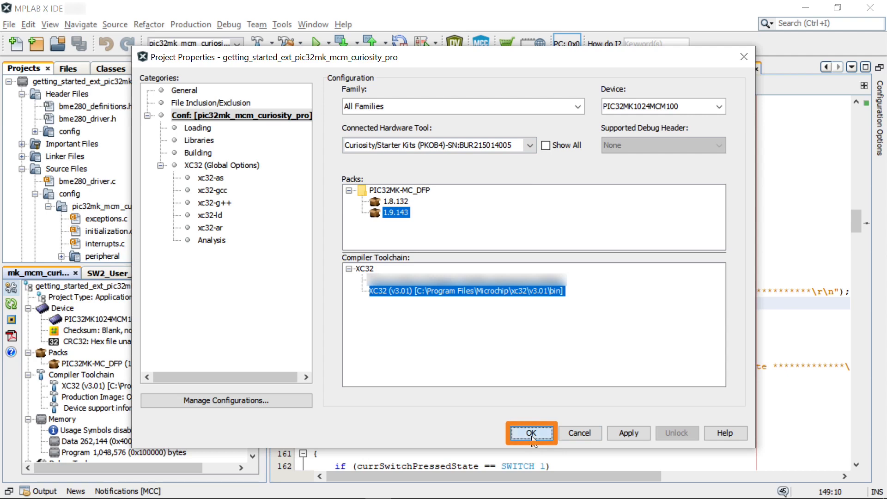
left_click(530, 433)
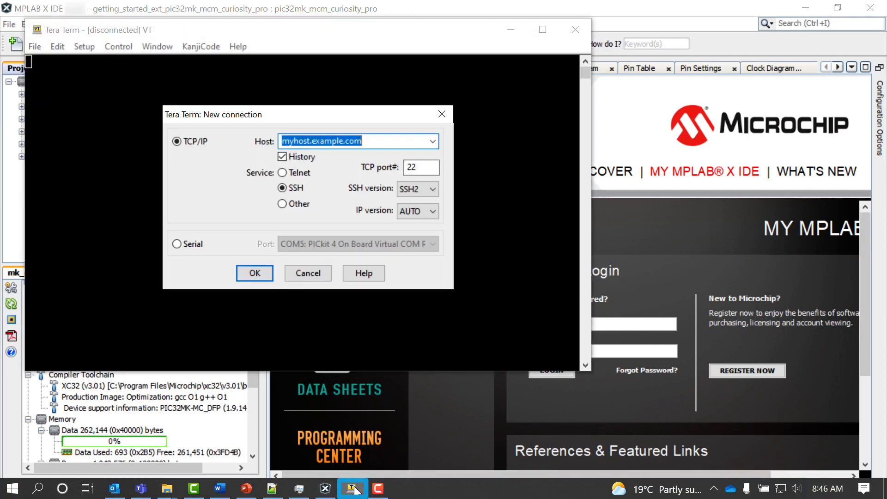
left_click(308, 102)
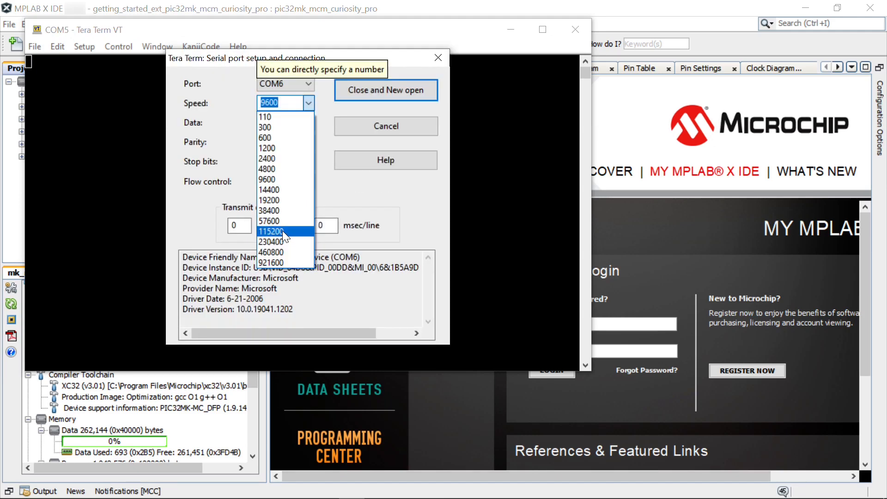
left_click(270, 232)
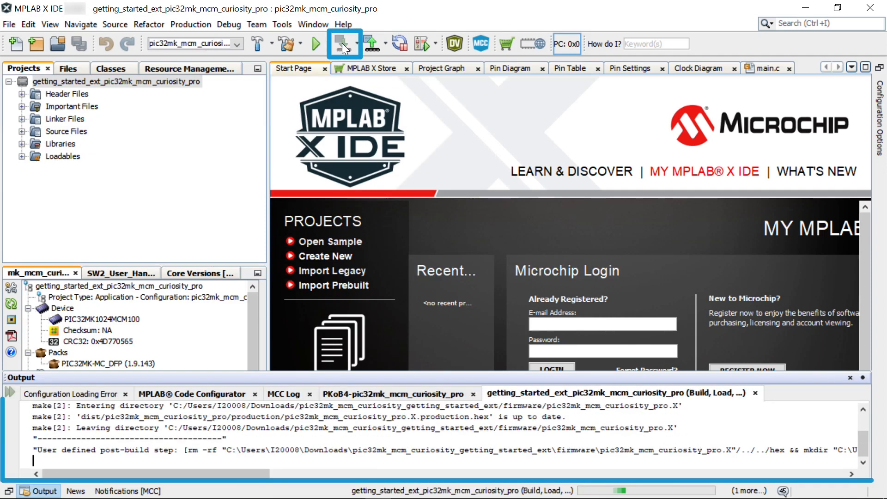
Run Make and Program Device to build and flash the PIC32MK board
left_click(343, 44)
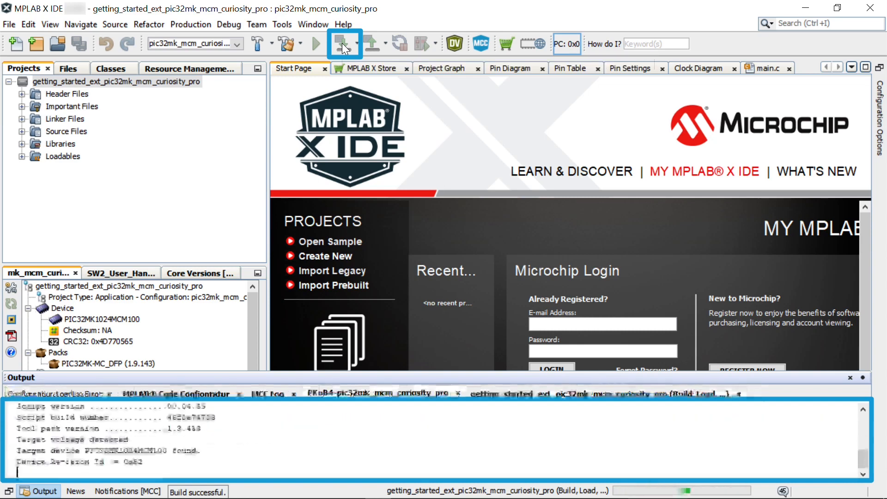
left_click(344, 44)
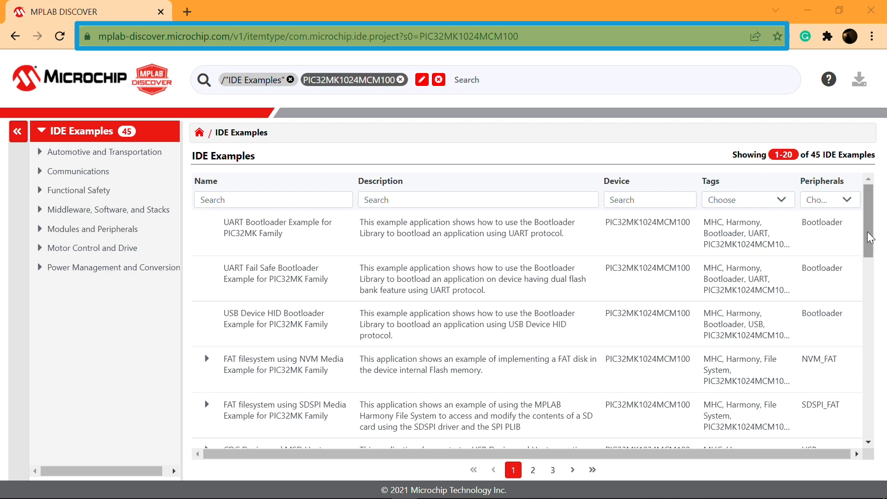
Scroll through the 45 PIC32MK1024MCM100 IDE examples listed in MPLAB Discover
scroll("down", 3)
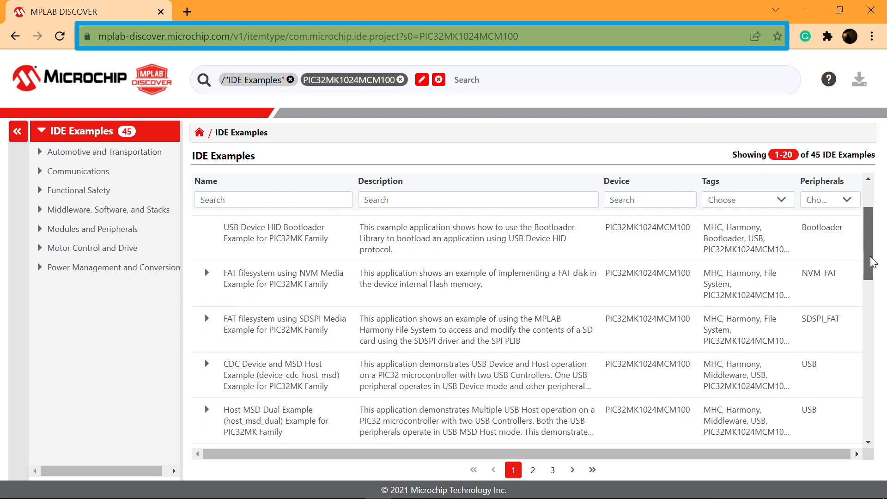
scroll("down", 3)
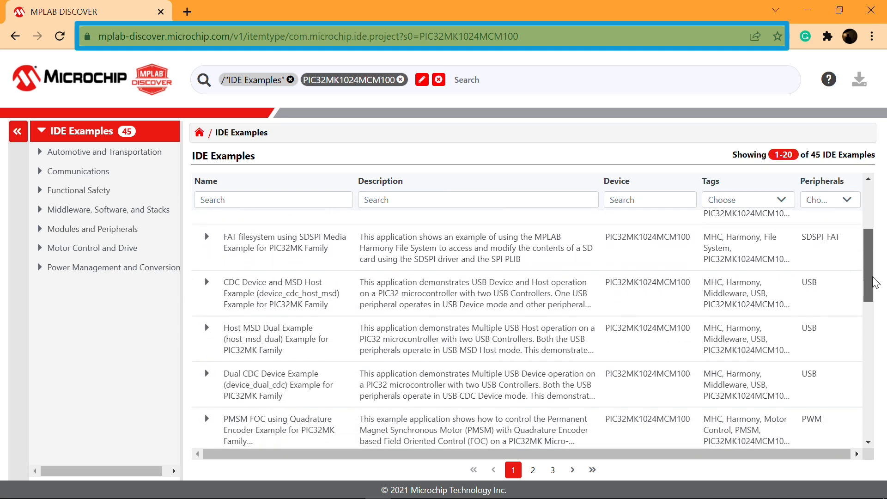
scroll("down", 3)
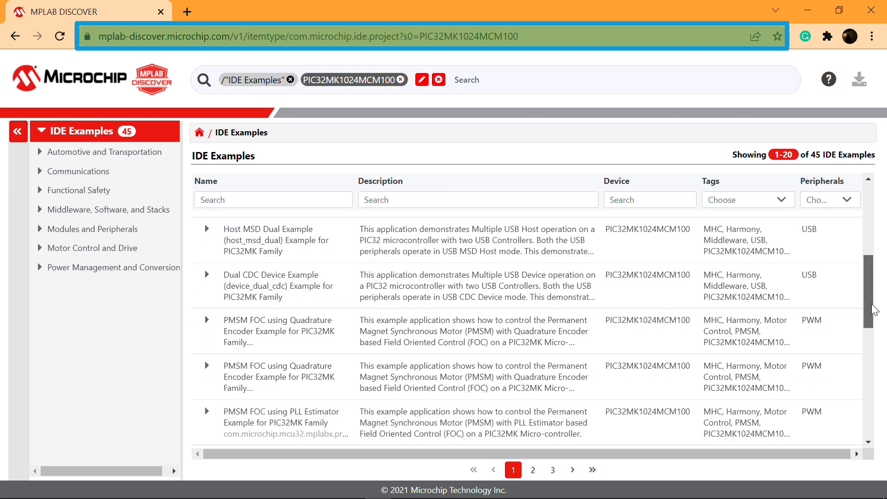
scroll("down", 3)
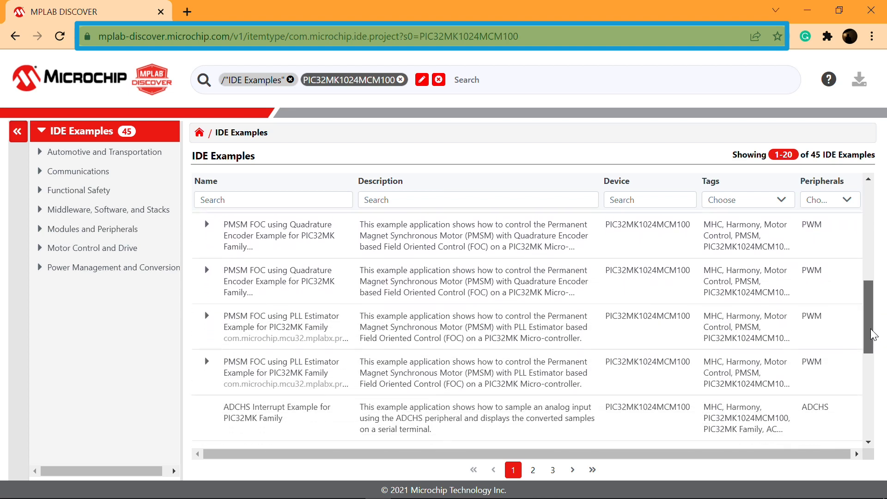
scroll("down", 3)
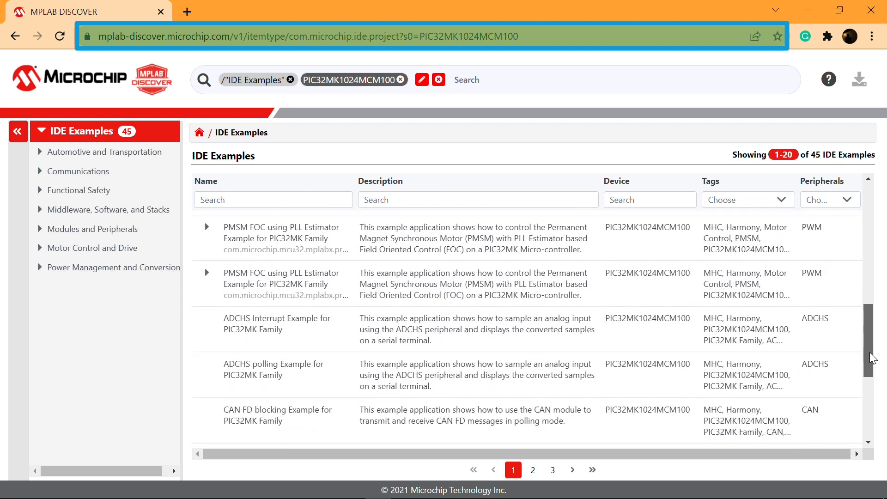
scroll("down", 3)
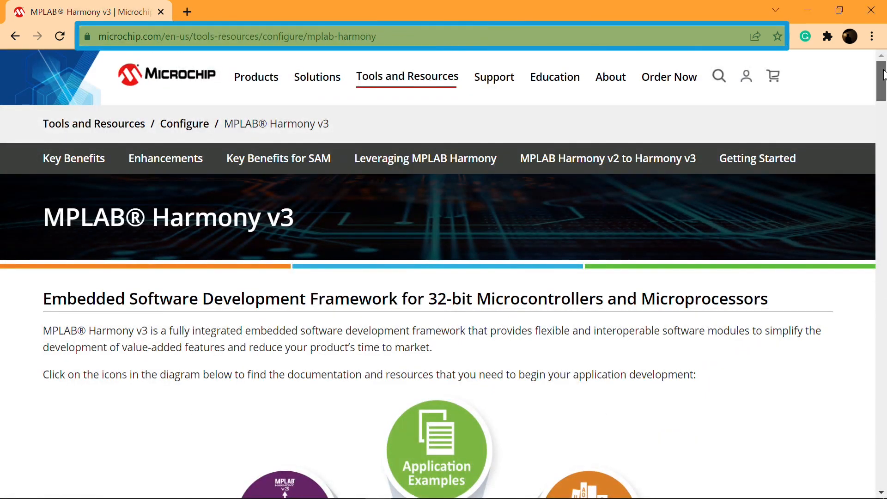
Scroll the MPLAB Harmony v3 page through its technology icons, download links and key benefits
scroll("down", 3)
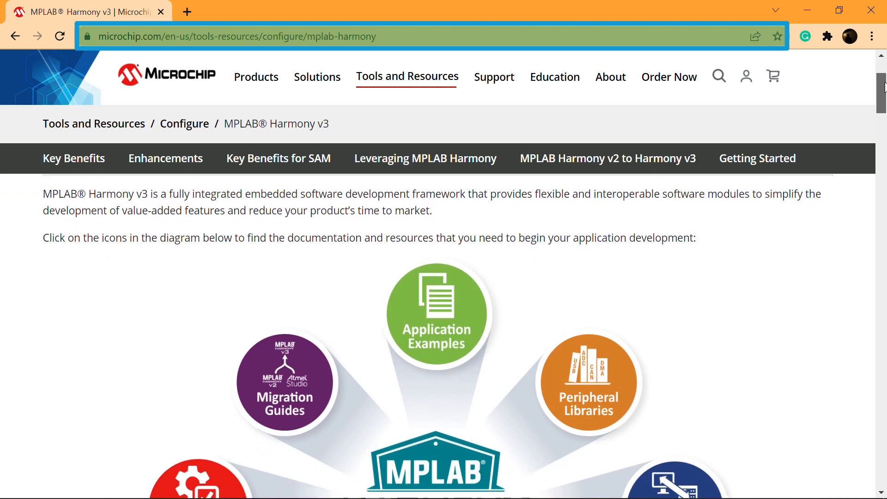
scroll("down", 3)
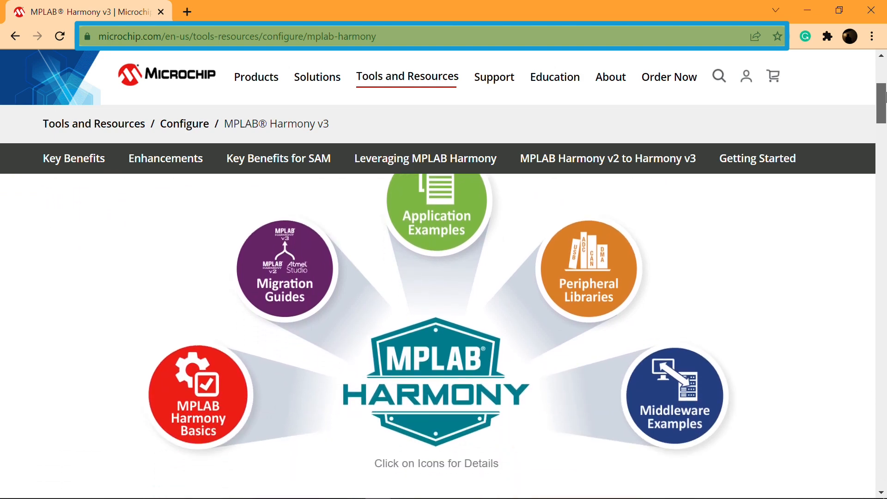
scroll("down", 3)
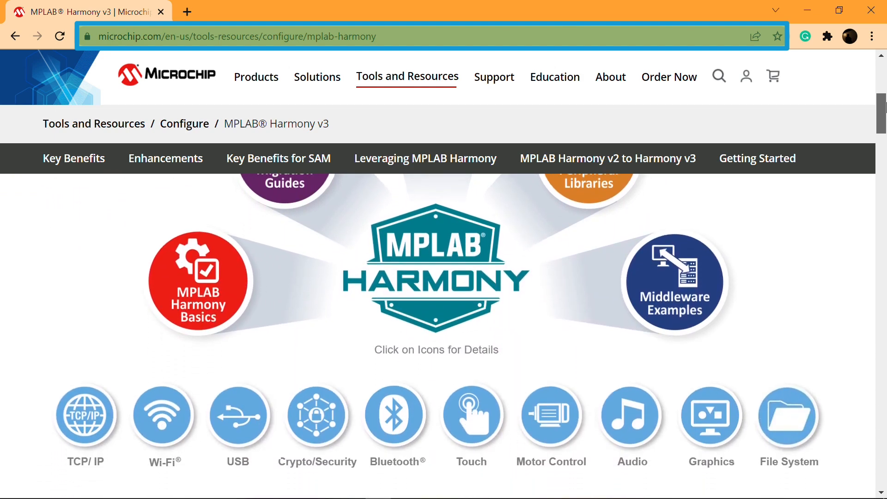
scroll("down", 3)
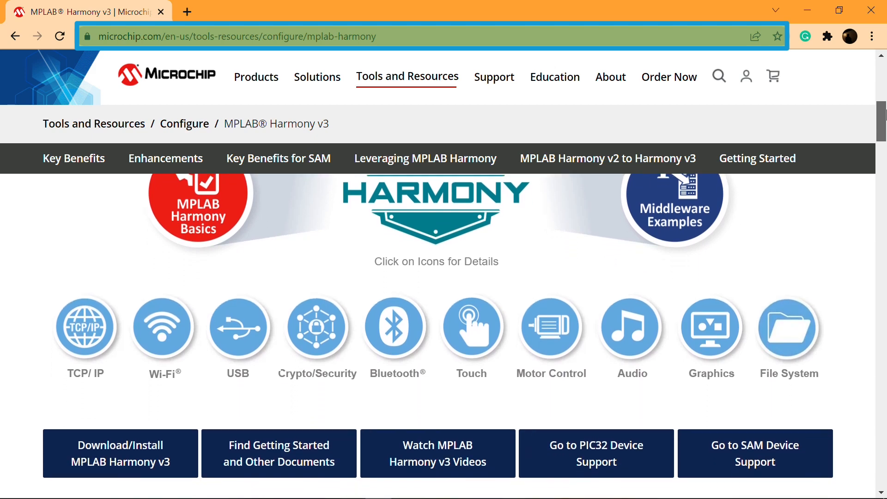
scroll("down", 3)
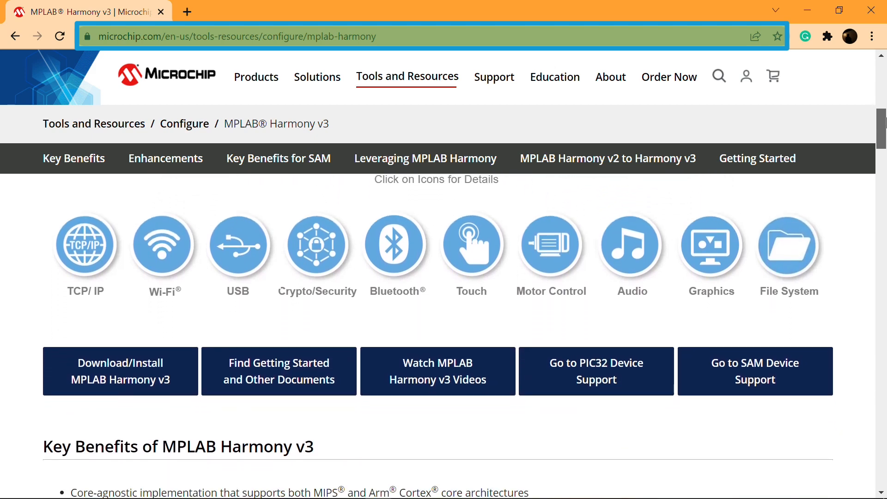